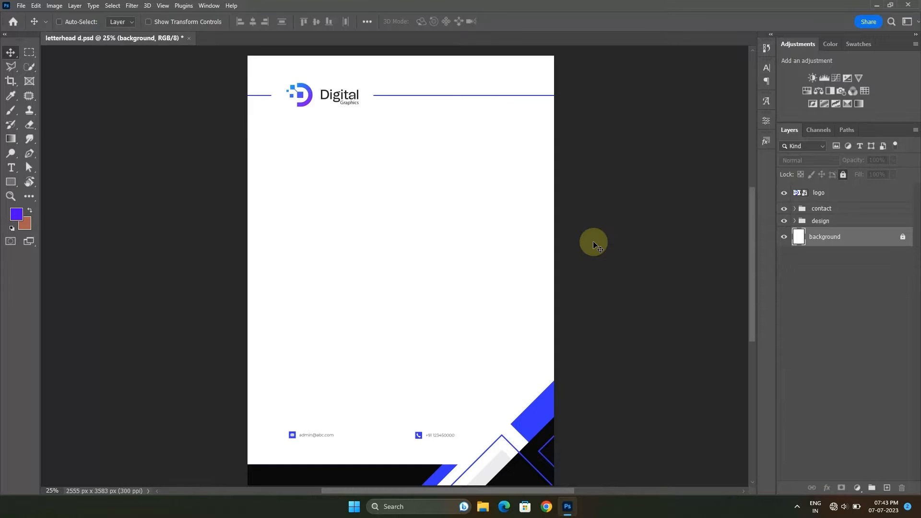
mouse_move(588, 241)
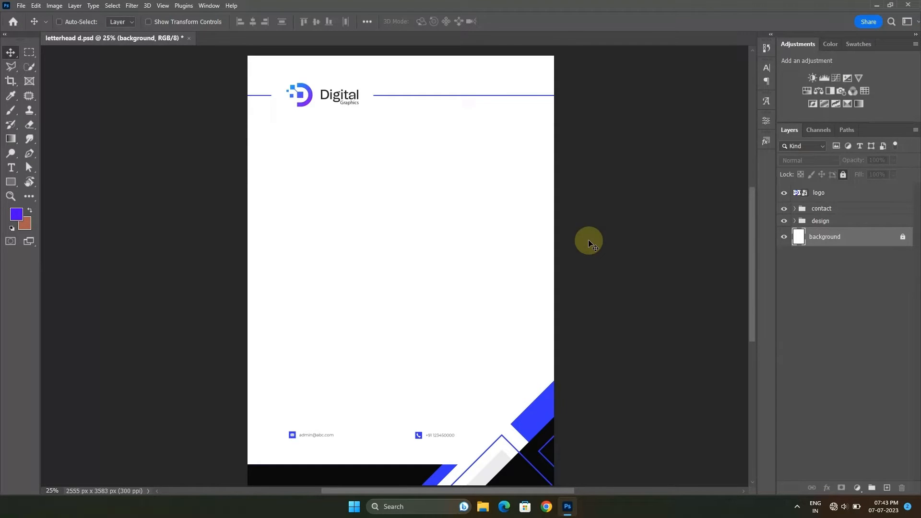
- Turn off visibility of the white background layer in the Layers panel
scroll("up", 3)
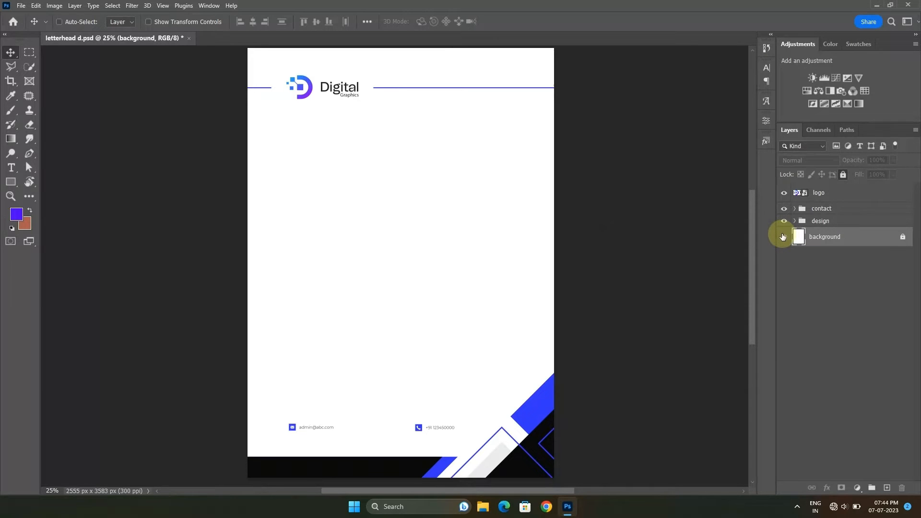
left_click(783, 237)
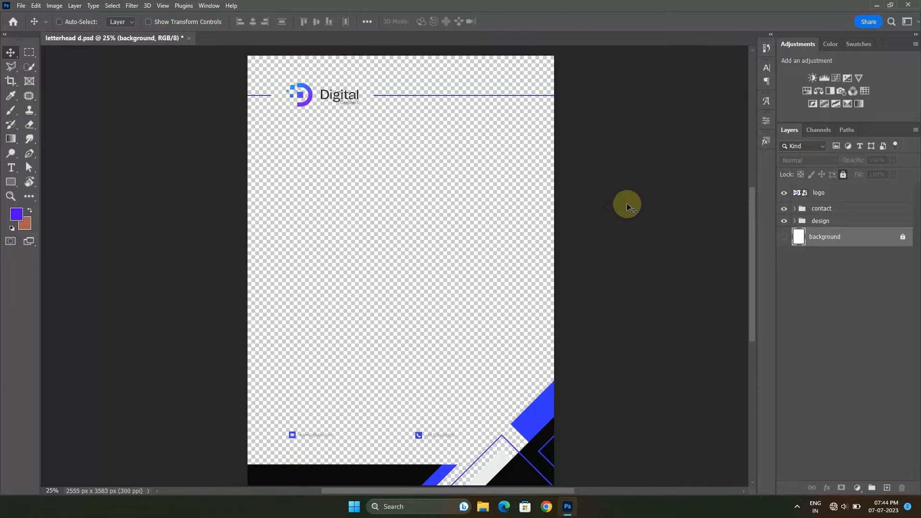
mouse_move(411, 141)
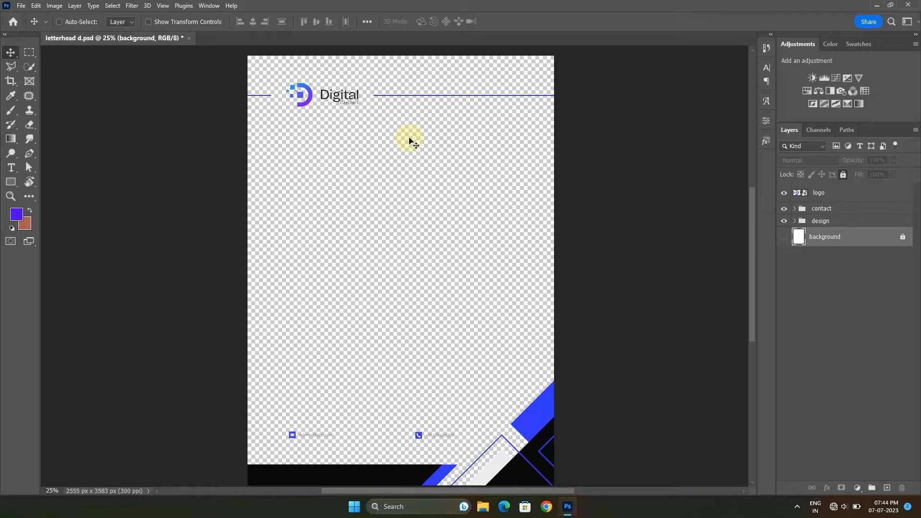
mouse_move(92, 6)
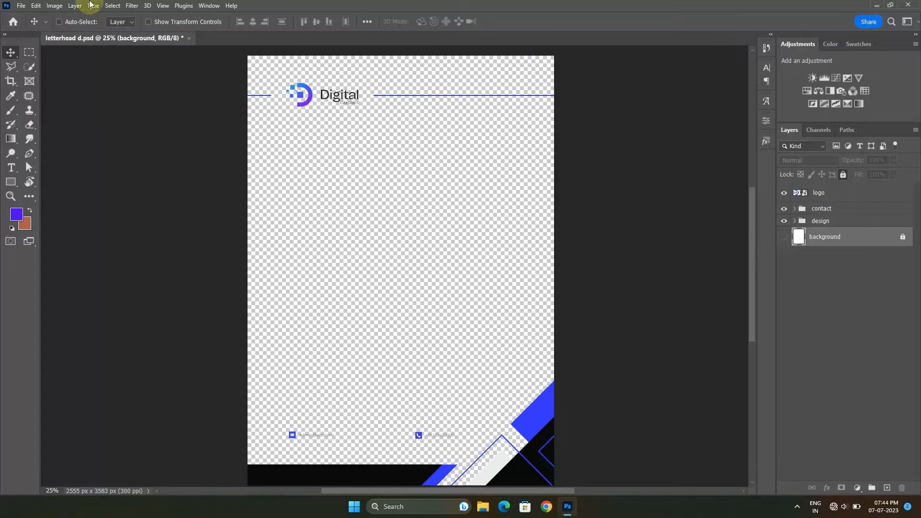
- Quick Export the letterhead as PNG 'letterhead d' into Downloads
left_click(21, 5)
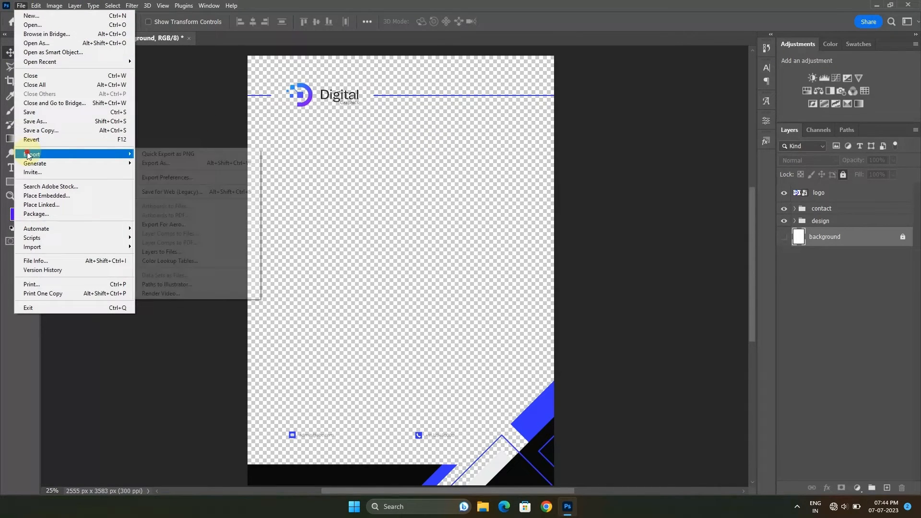
left_click(168, 154)
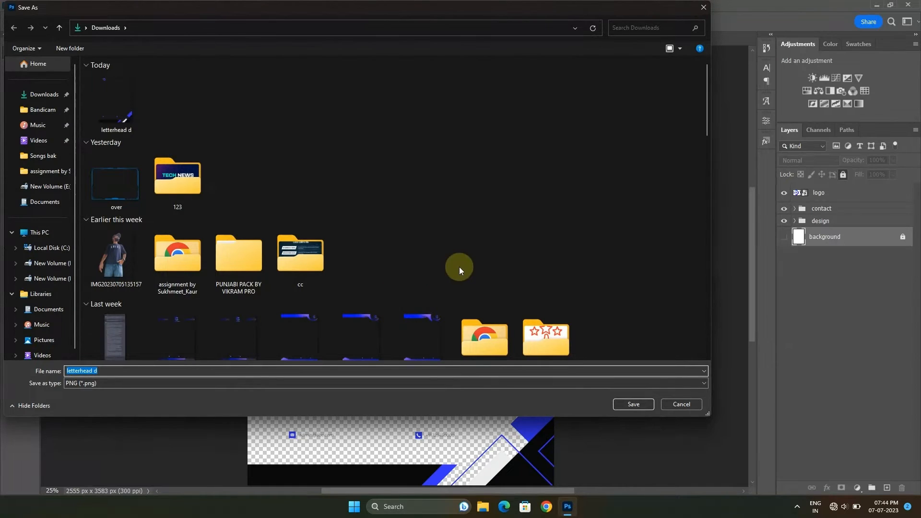
left_click(633, 406)
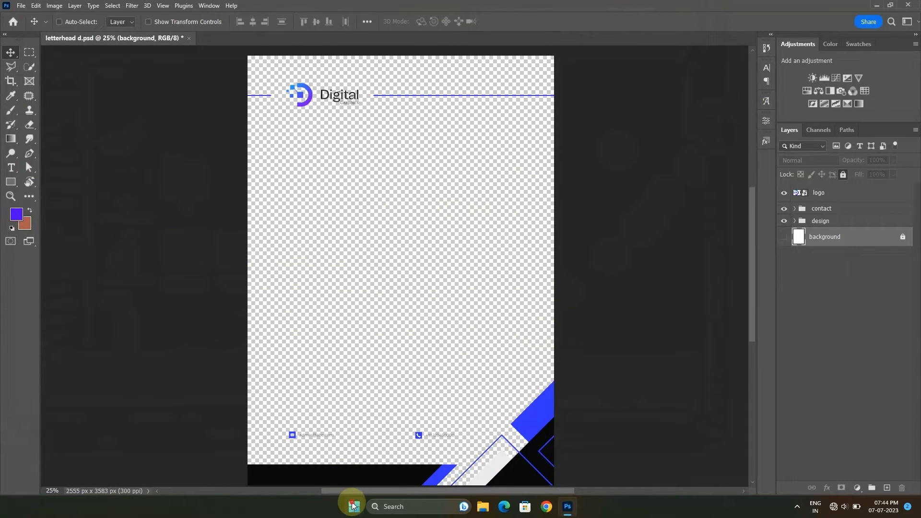
- Launch Word, create a blank document, and show the Layout paper size list
type("ms wor")
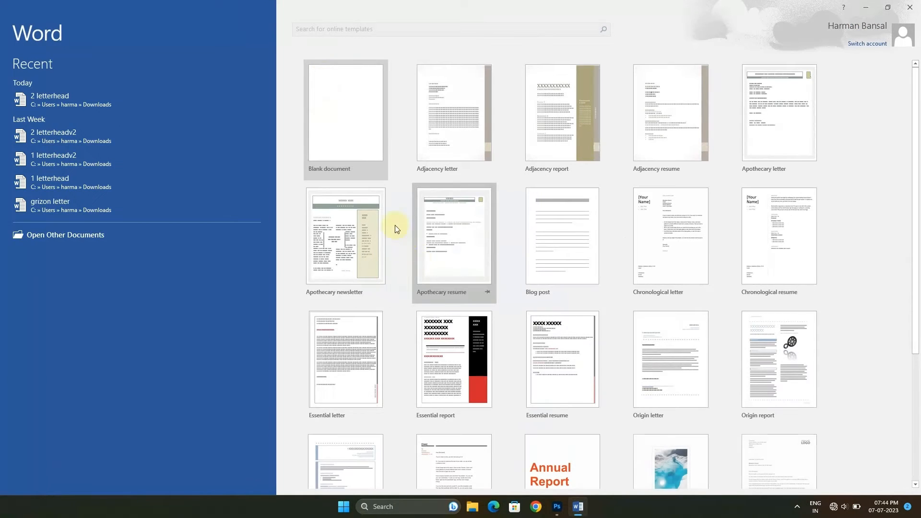
left_click(345, 111)
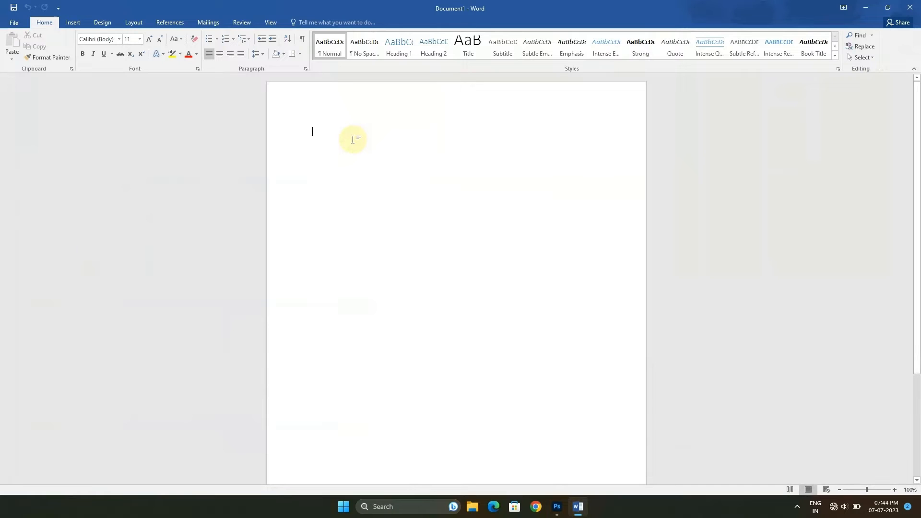
left_click(133, 22)
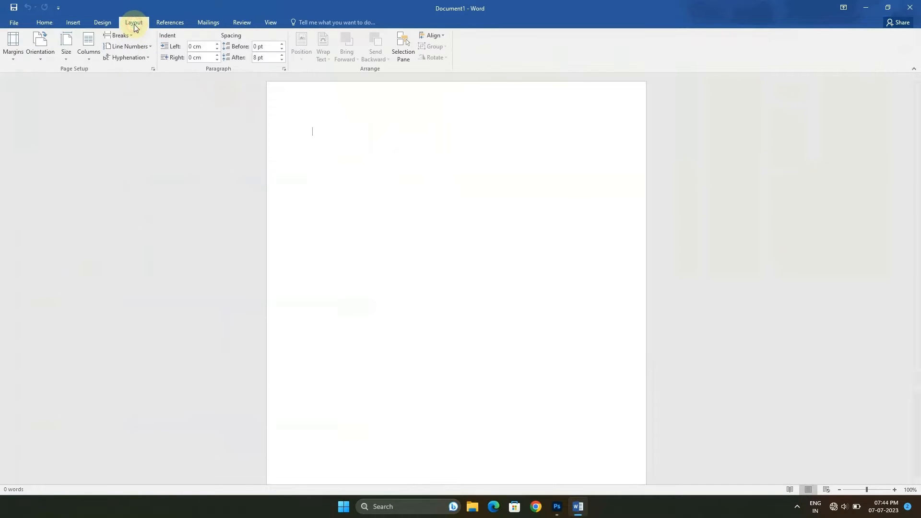
left_click(65, 45)
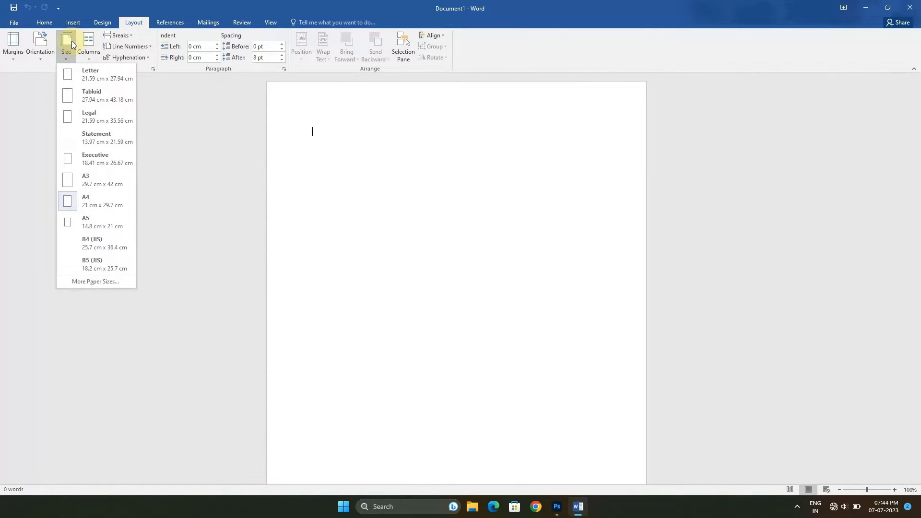
mouse_move(95, 282)
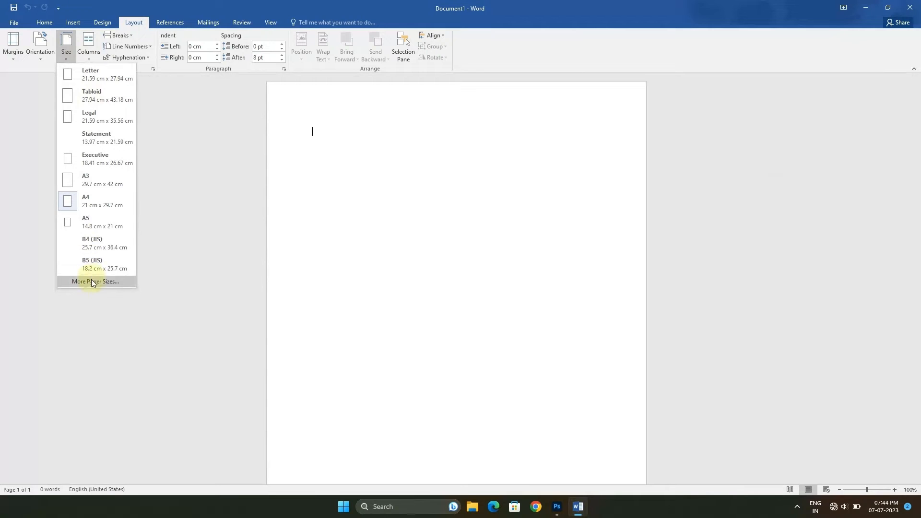
mouse_move(108, 287)
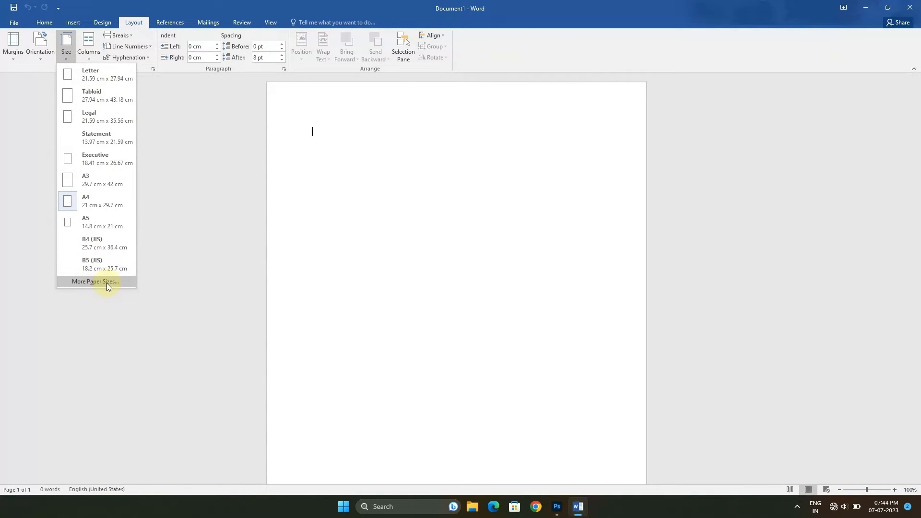
- Set a custom 8.5 in by 11 in paper size in Page Setup
left_click(94, 282)
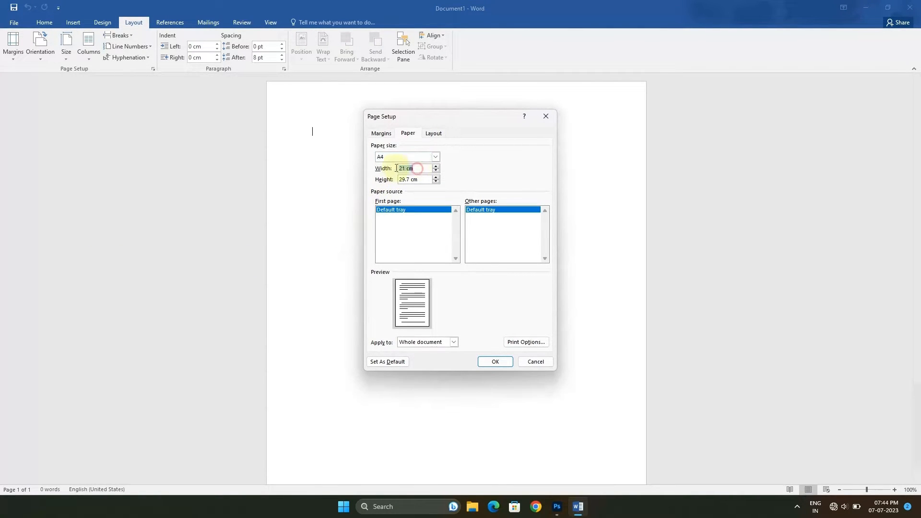
triple_click(411, 168)
type("8.5")
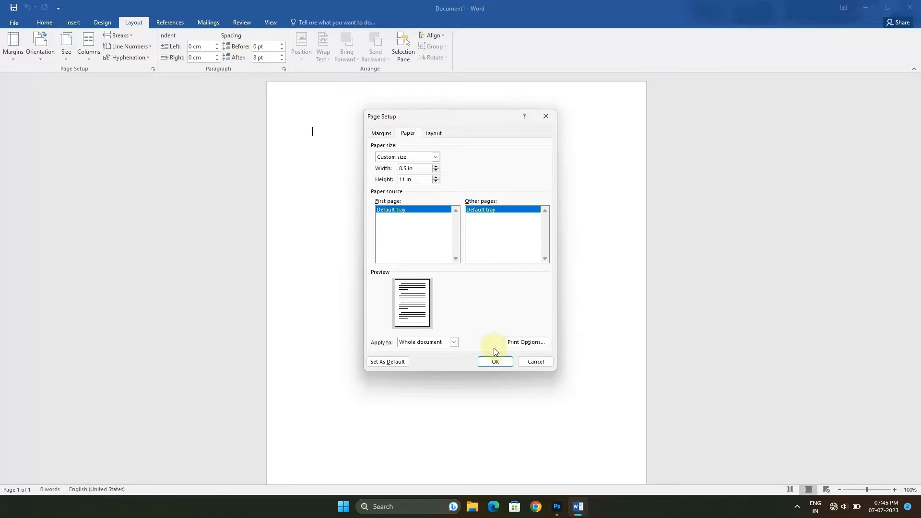
left_click(495, 361)
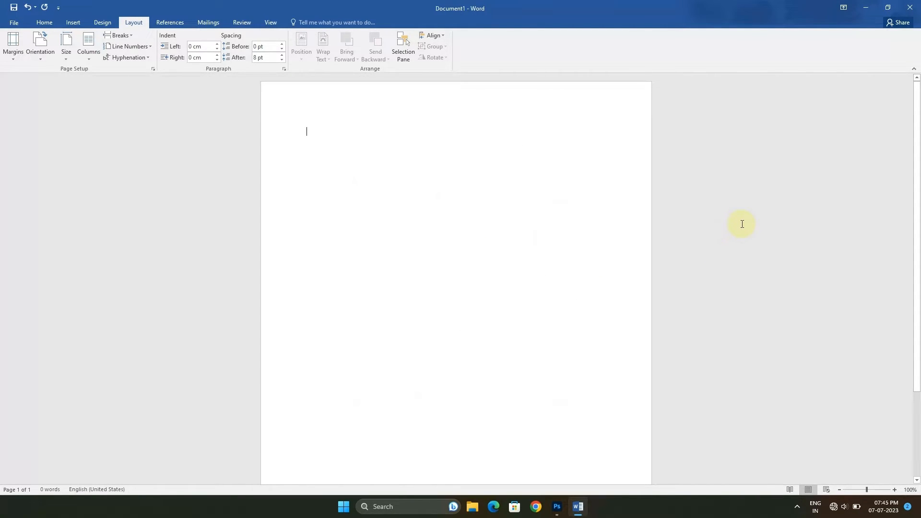
mouse_move(89, 44)
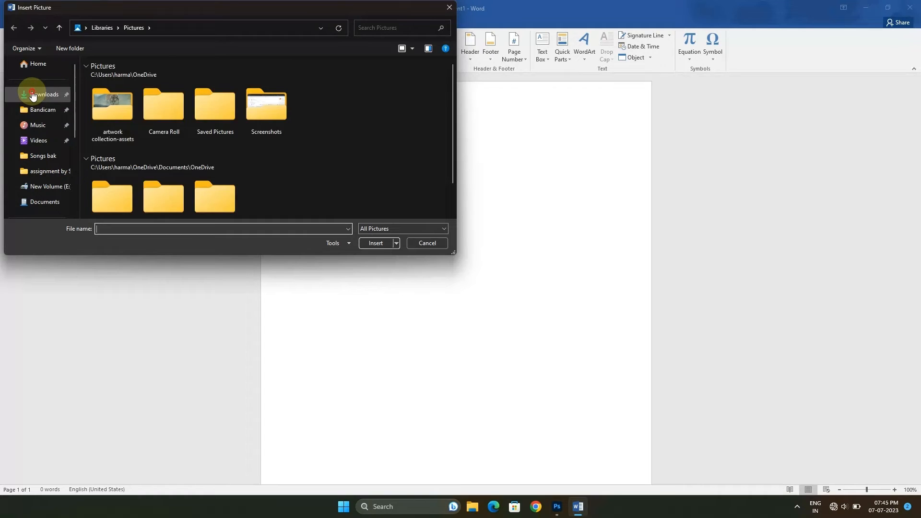
- Insert the 'letterhead d' PNG from Downloads and select it
left_click(44, 94)
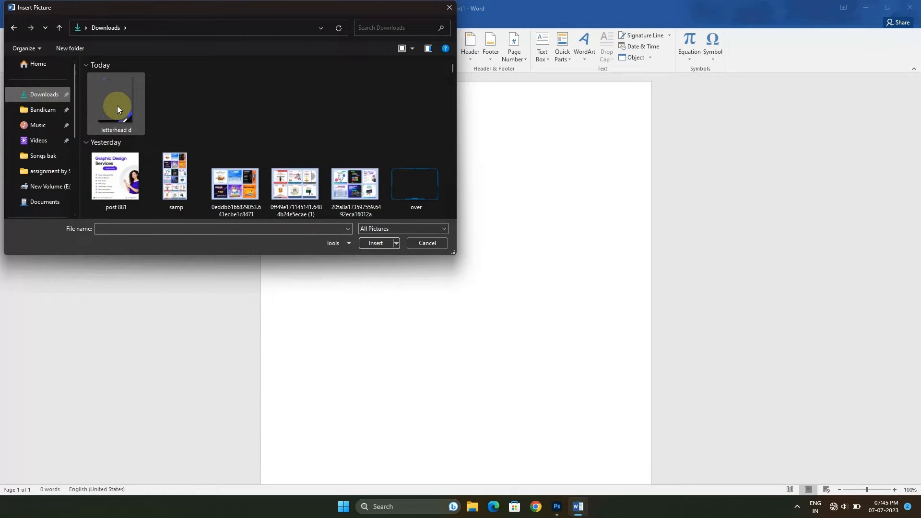
mouse_move(117, 105)
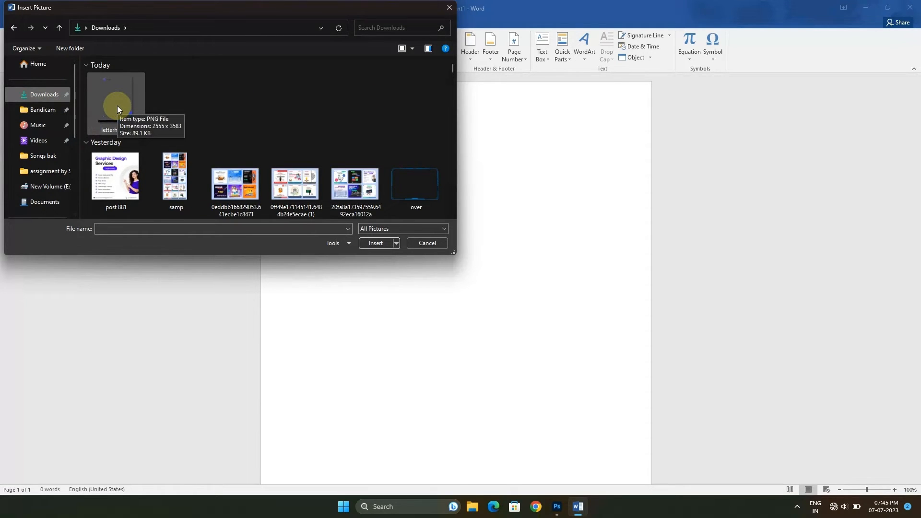
left_click(374, 243)
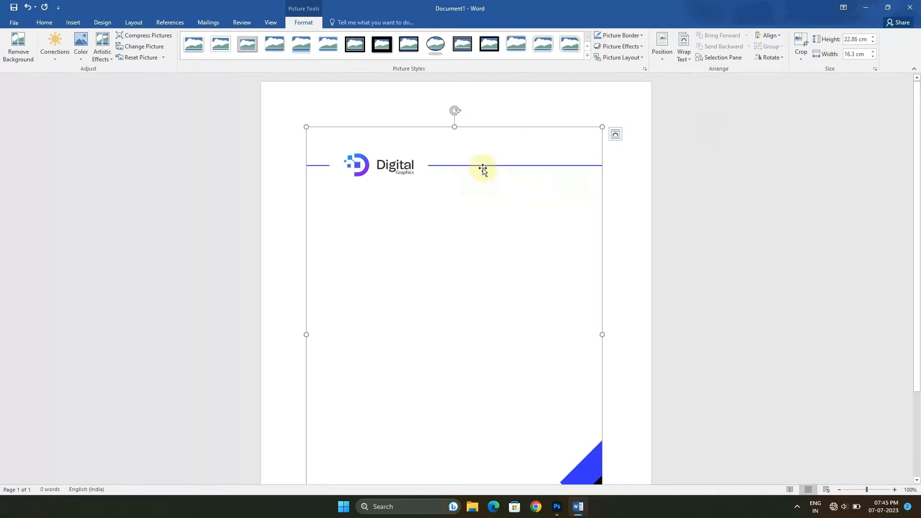
- Set the picture's text wrapping to Behind text in Size and Position
right_click(482, 168)
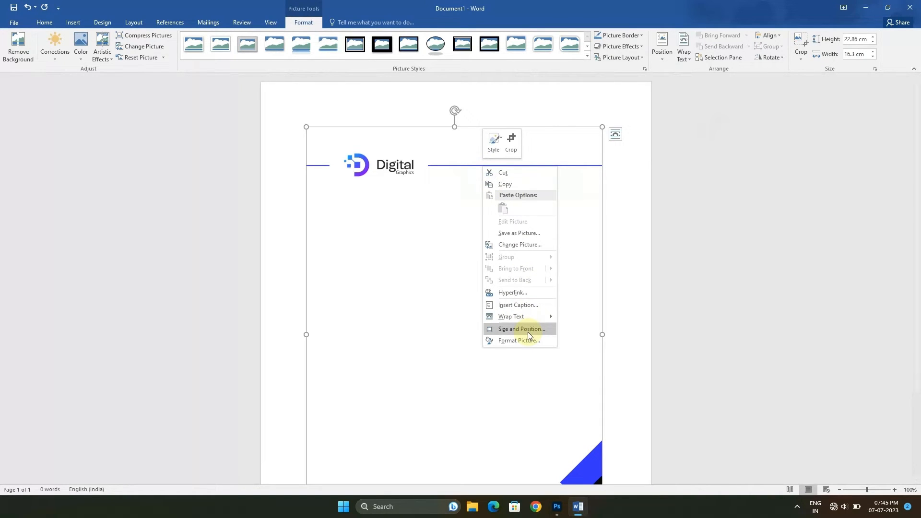
left_click(520, 328)
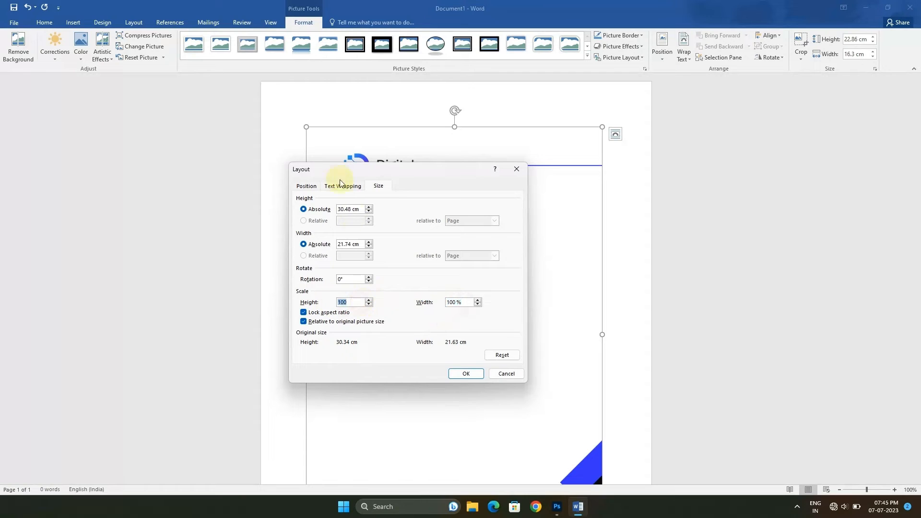
left_click(342, 186)
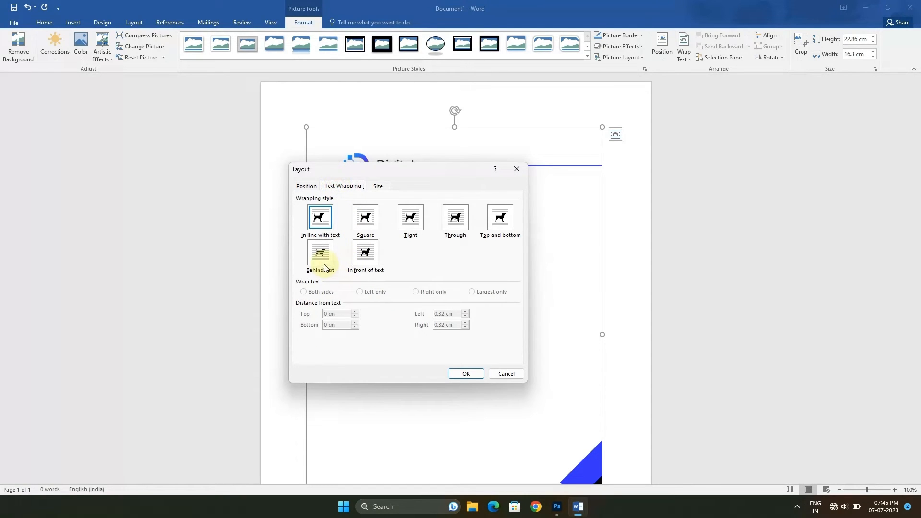
left_click(319, 252)
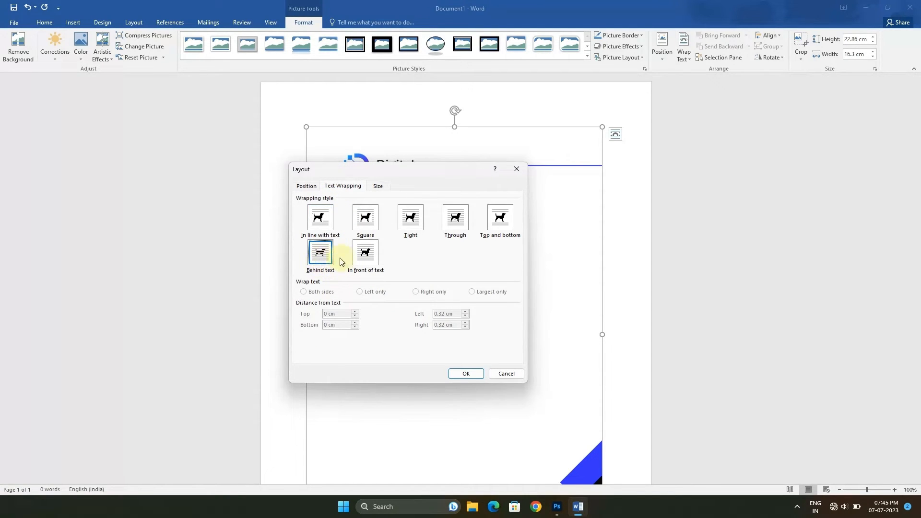
- Centre the picture horizontally and vertically relative to the page
left_click(305, 186)
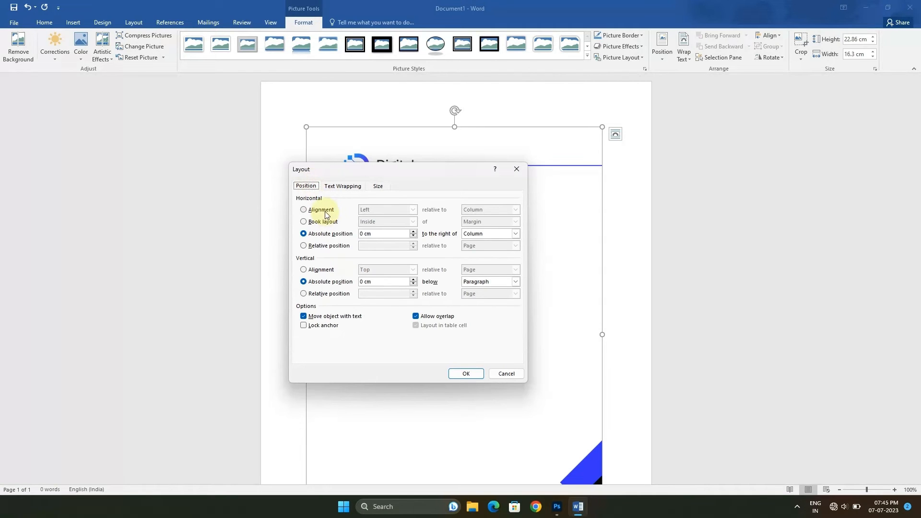
left_click(304, 210)
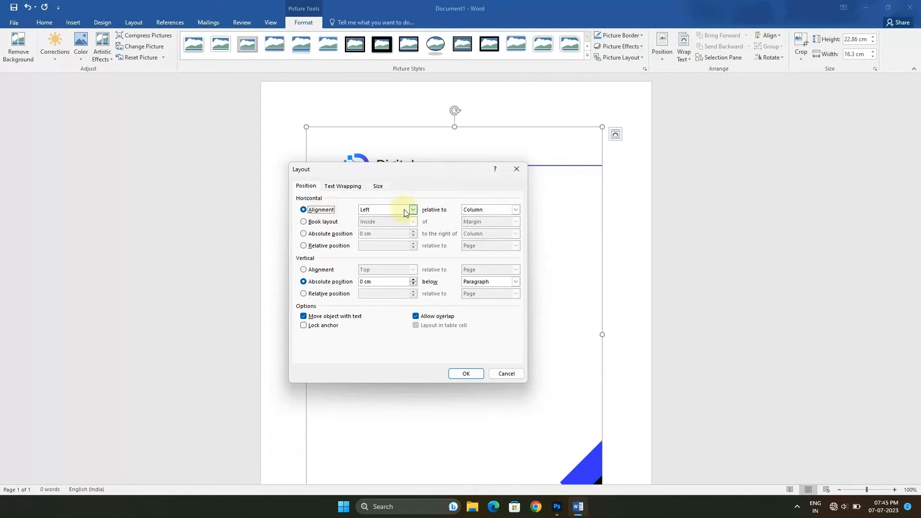
left_click(386, 209)
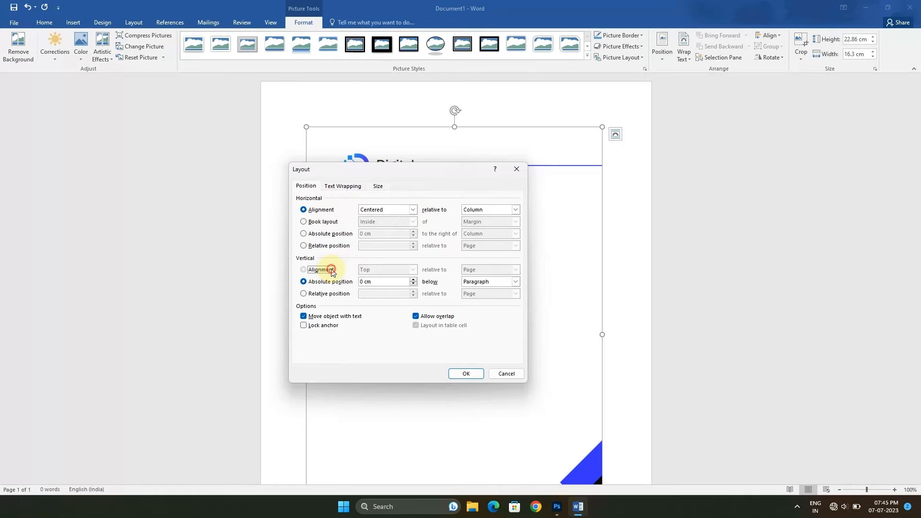
left_click(303, 269)
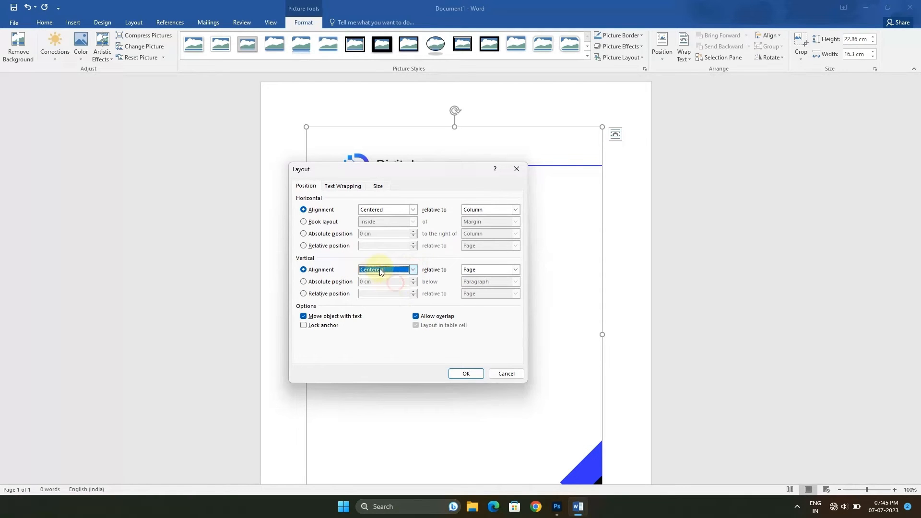
left_click(465, 373)
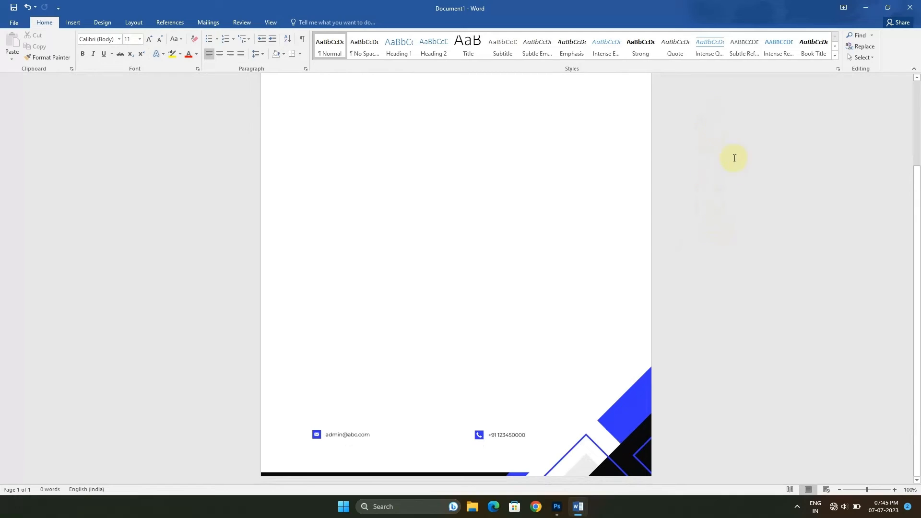
- Type 'H Graphics Pro' and the filler line 'jkgbdflg klg hklfdgh dkfg kg'
scroll("up", 3)
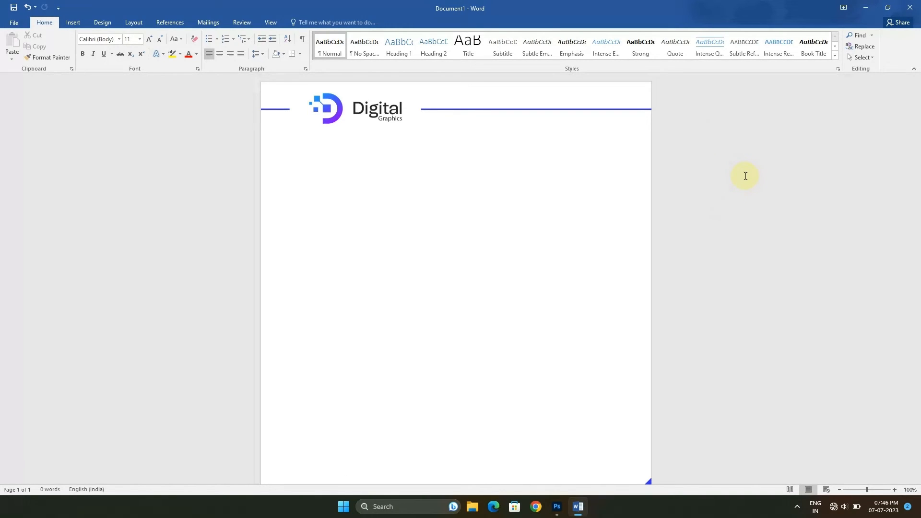
type("H G")
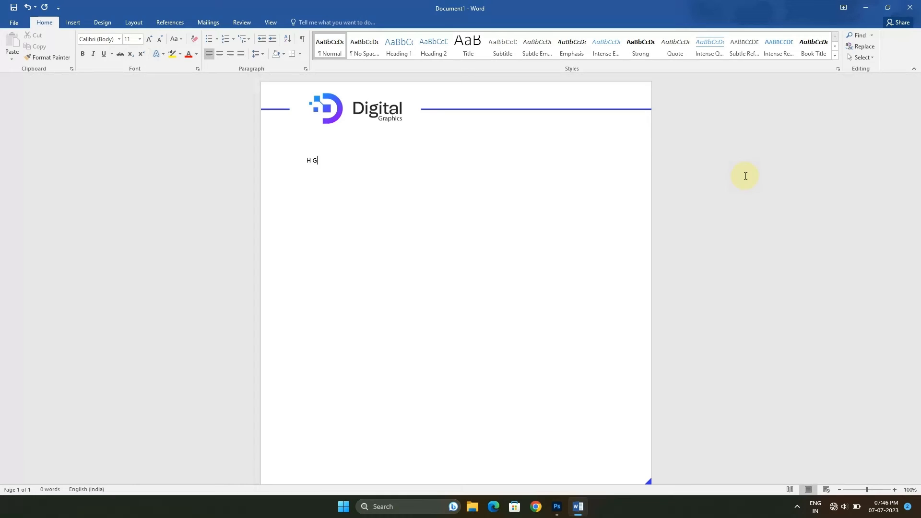
type("raphics Pro")
type("kslhfdsljfhdklshfd")
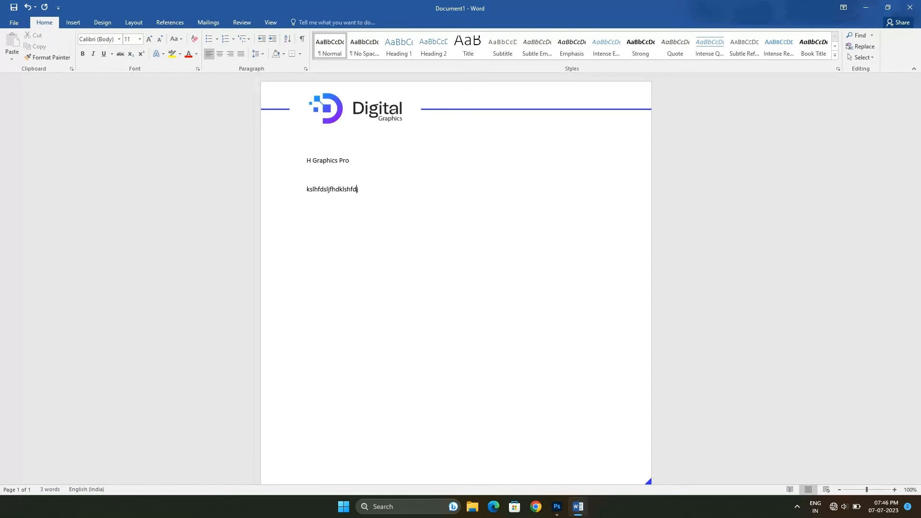
type("jkgbdflg klg hklfdgh dkfg kg fdgj")
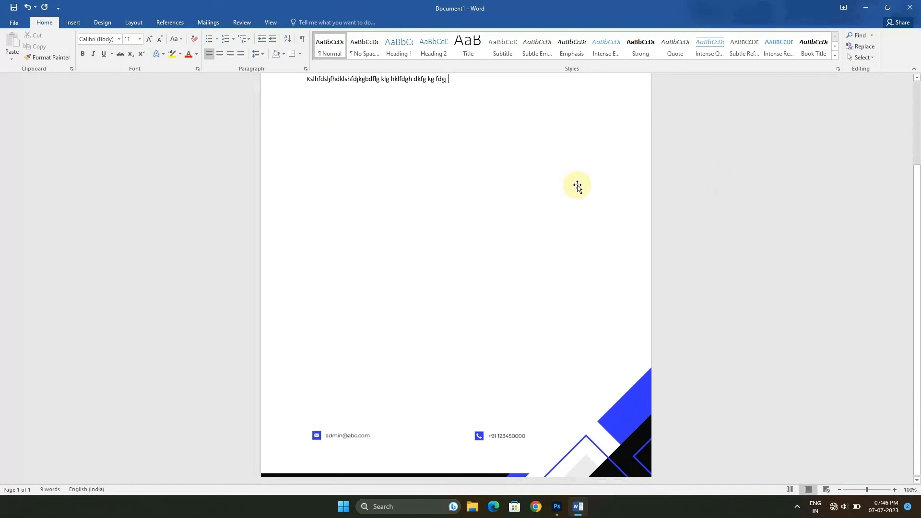
scroll("up", 3)
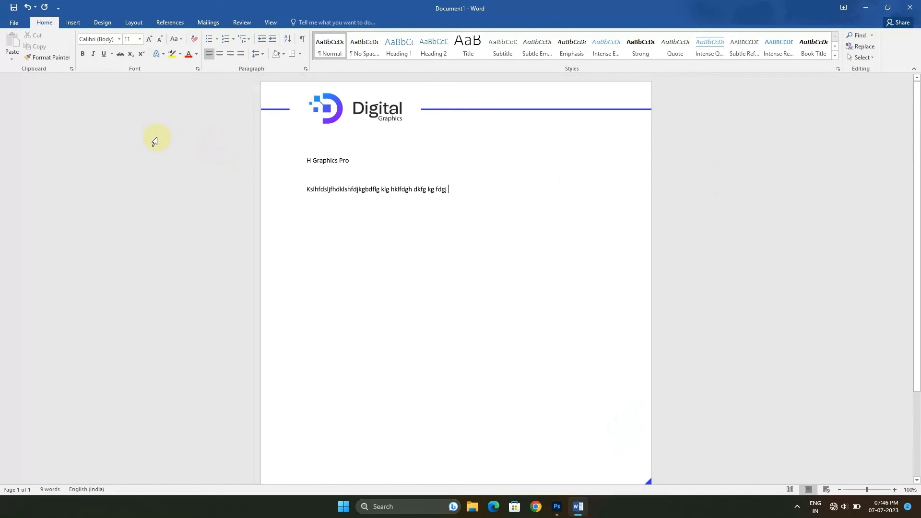
mouse_move(13, 23)
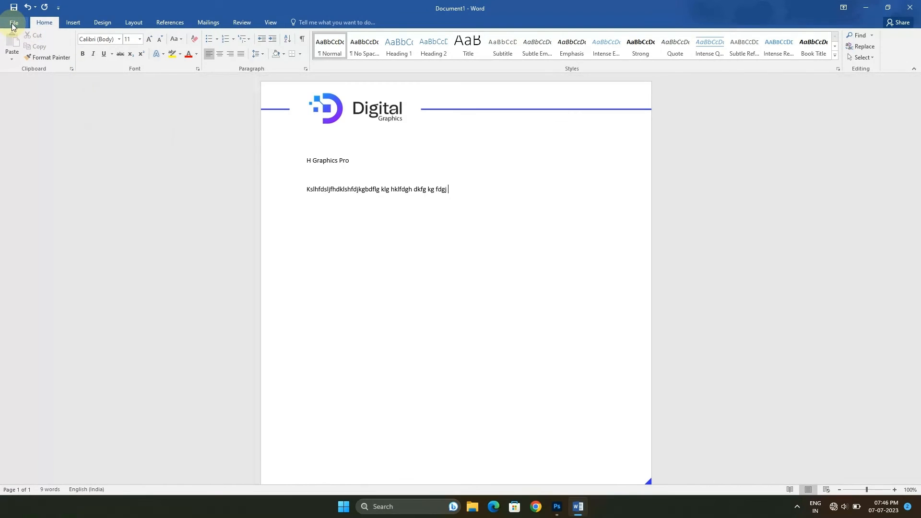
- Save the document as a PDF named 'H Graphics Pro'
left_click(13, 22)
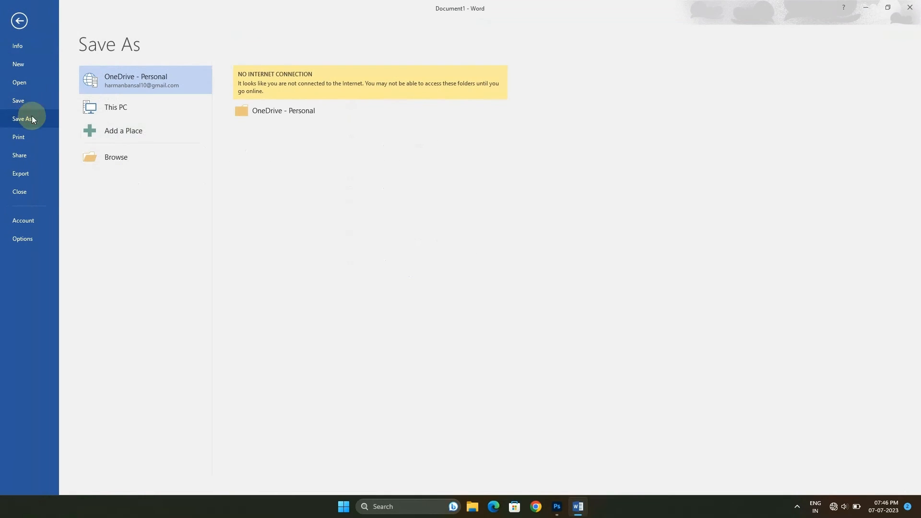
left_click(116, 156)
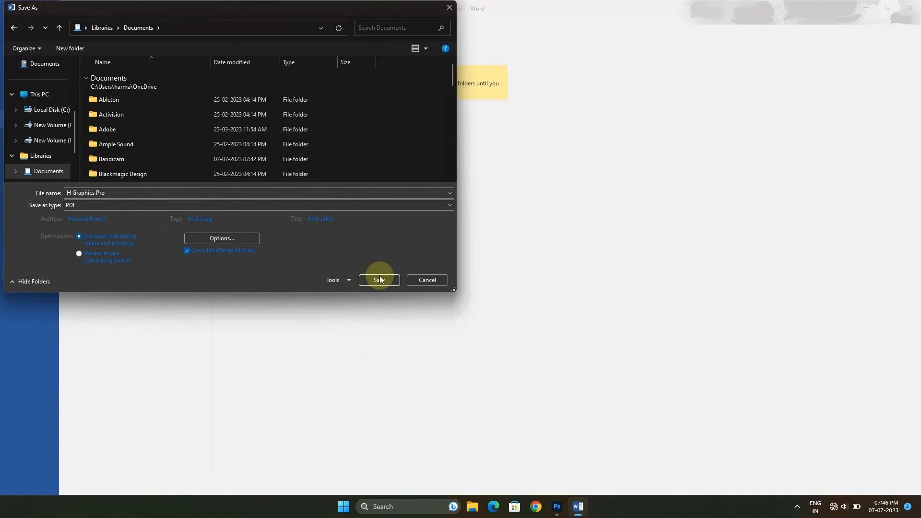
left_click(379, 279)
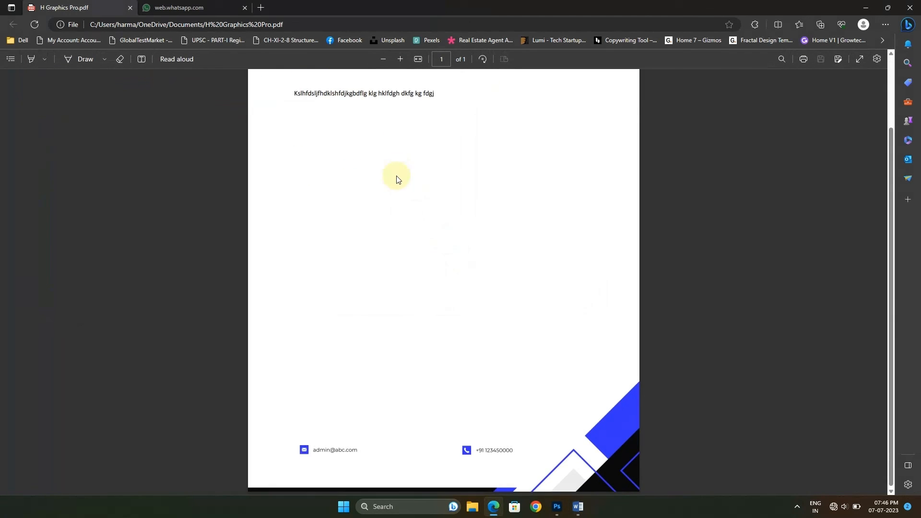
scroll("up", 3)
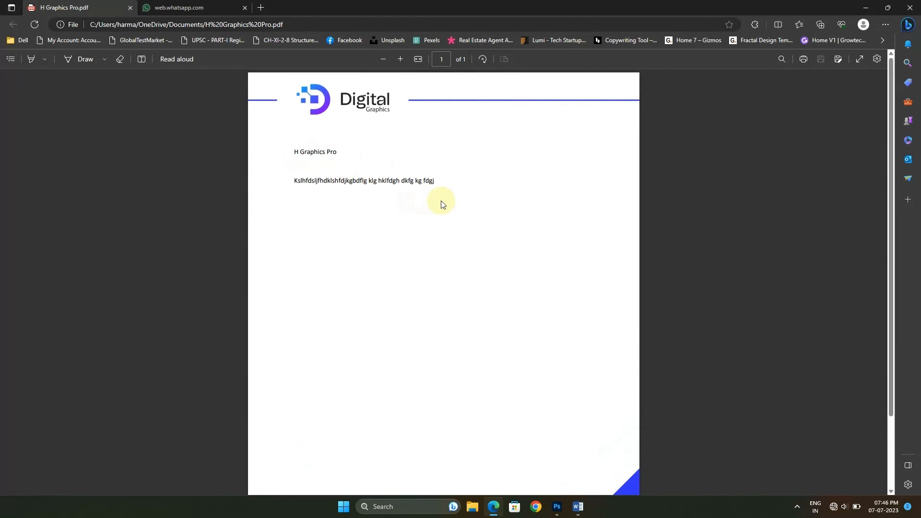